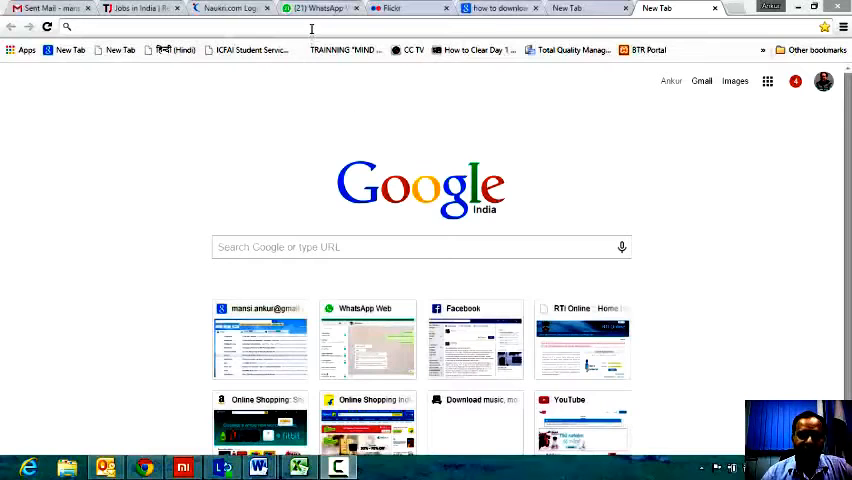
Go to rtionline.gov.in and tick 'I have read and understood the above guidelines'.
type("rtionline.gov.in/guidelines.php?request")
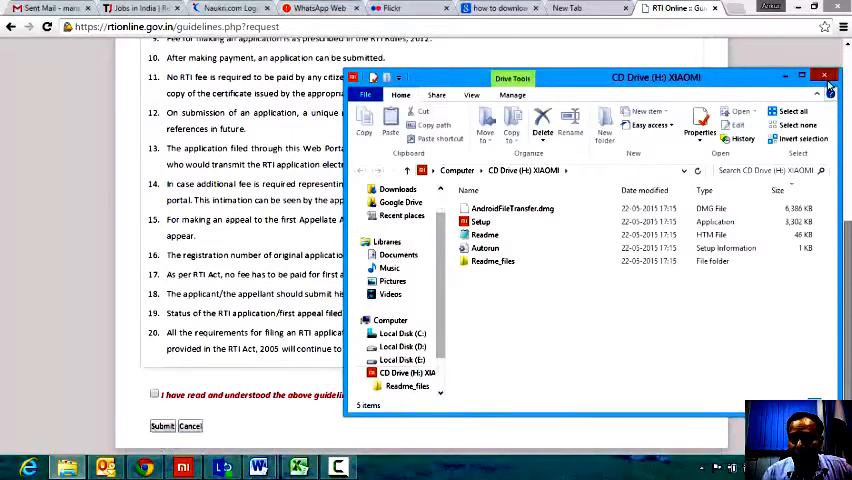
left_click(824, 74)
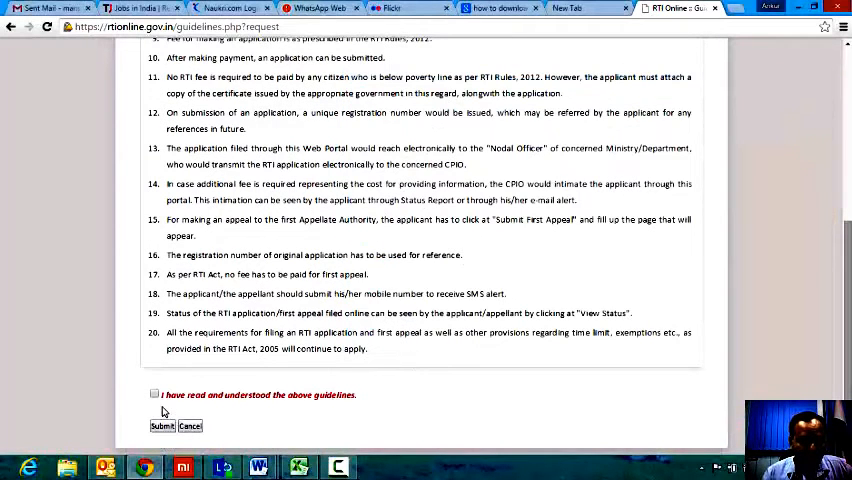
left_click(154, 394)
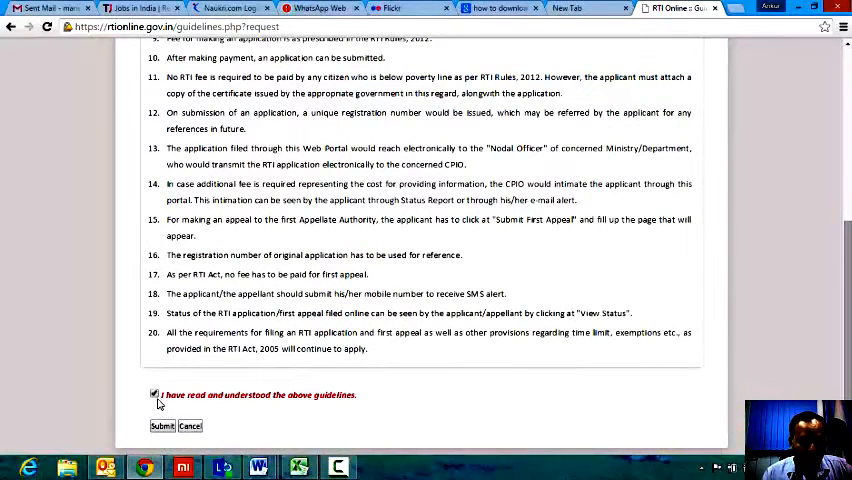
Submit to reach the form and choose Department of Defence as ministry and public authority, acknowledging the alert.
left_click(162, 426)
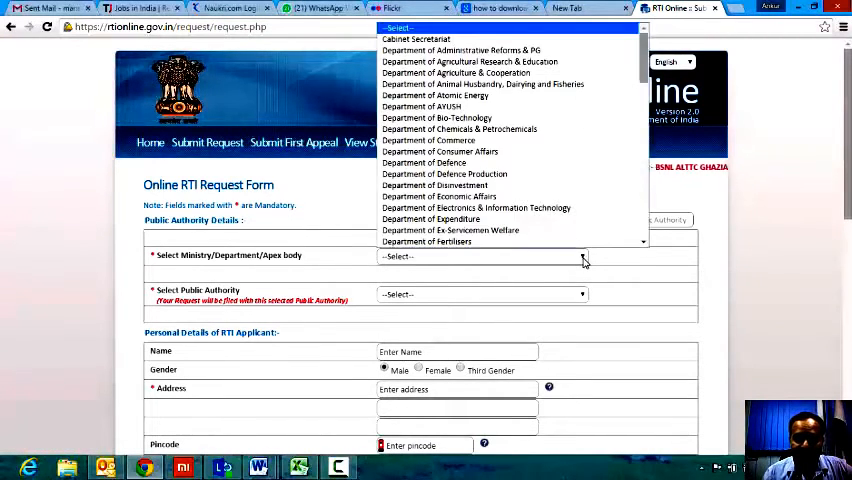
mouse_move(544, 172)
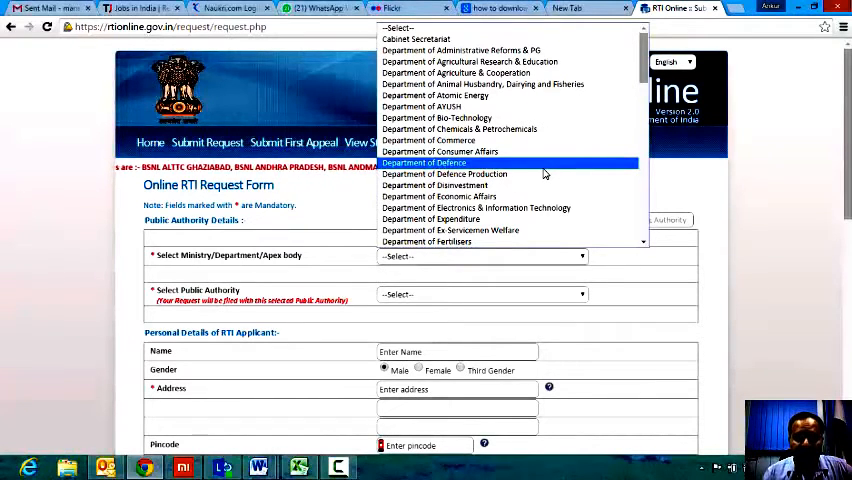
left_click(424, 162)
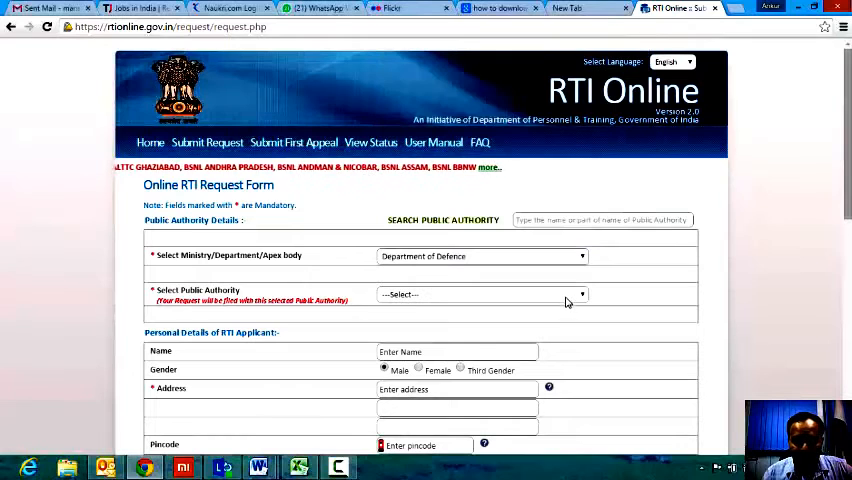
left_click(480, 294)
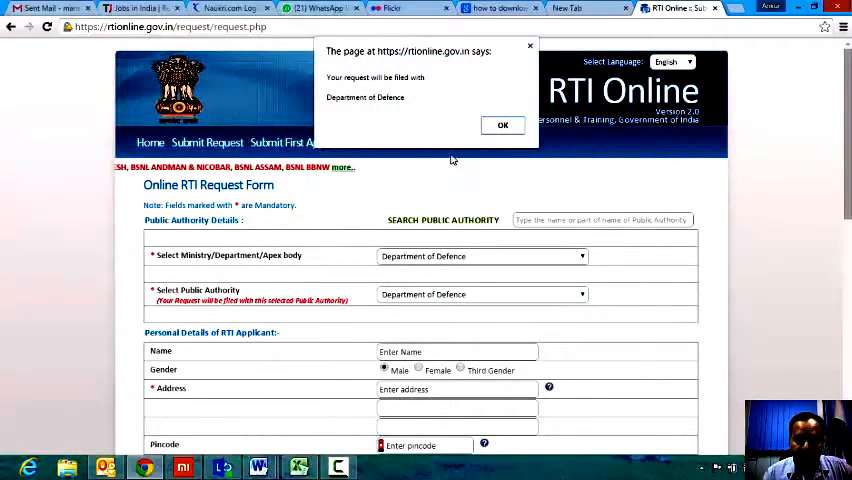
left_click(504, 124)
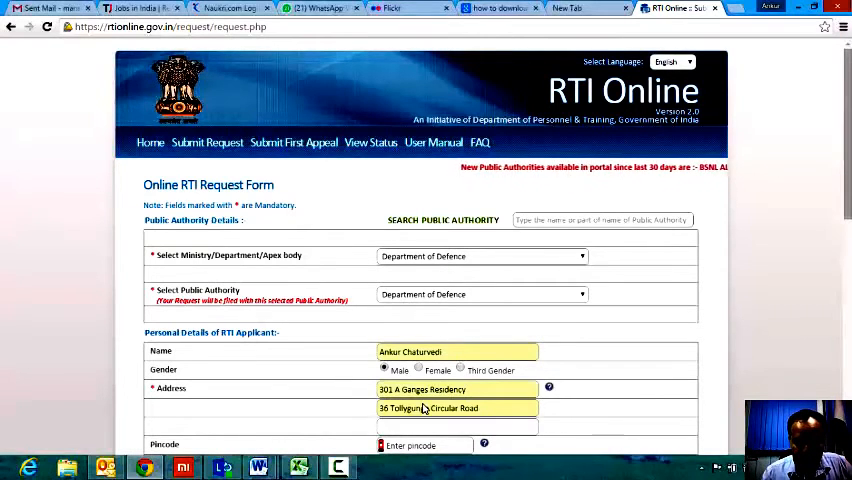
Enter the applicant's pincode, phone number and mobile number.
scroll("down", 3)
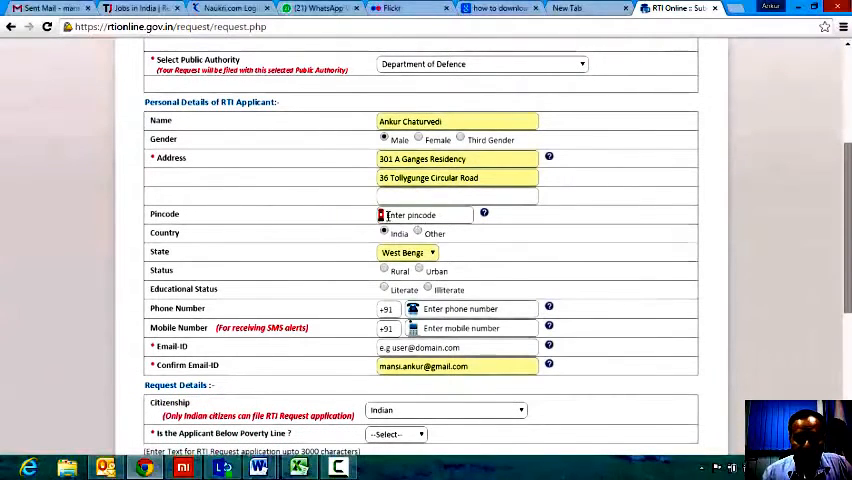
left_click(420, 214)
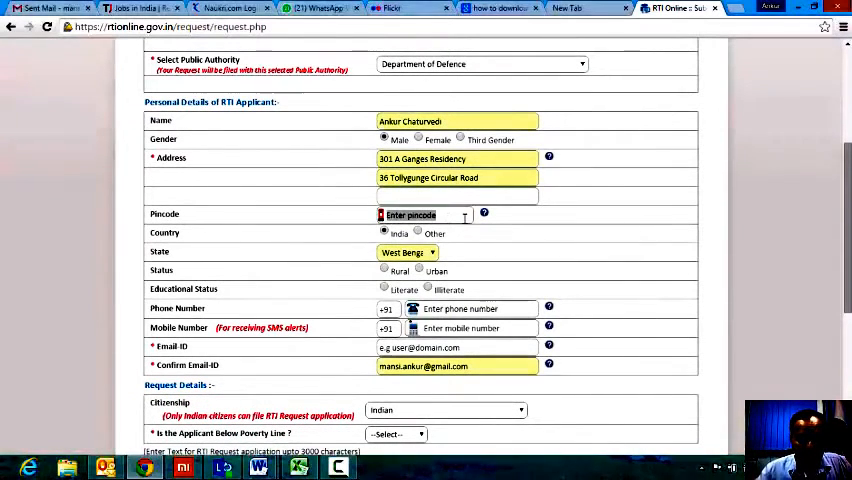
type("700053")
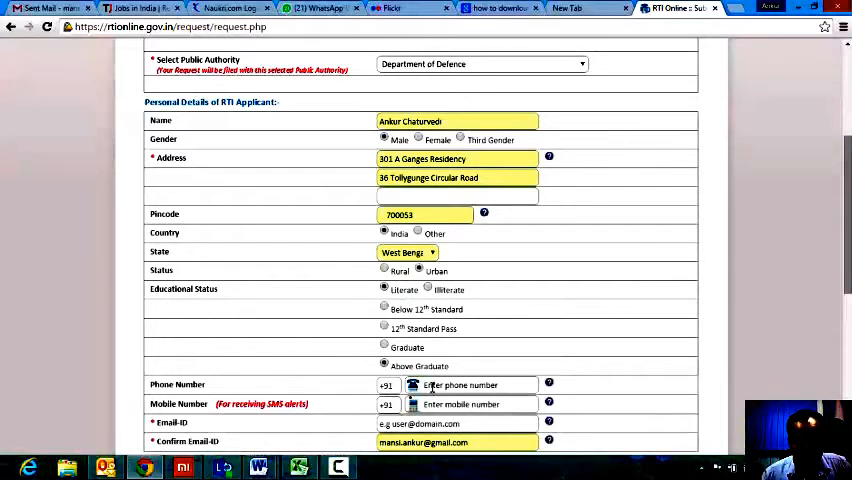
left_click(470, 384)
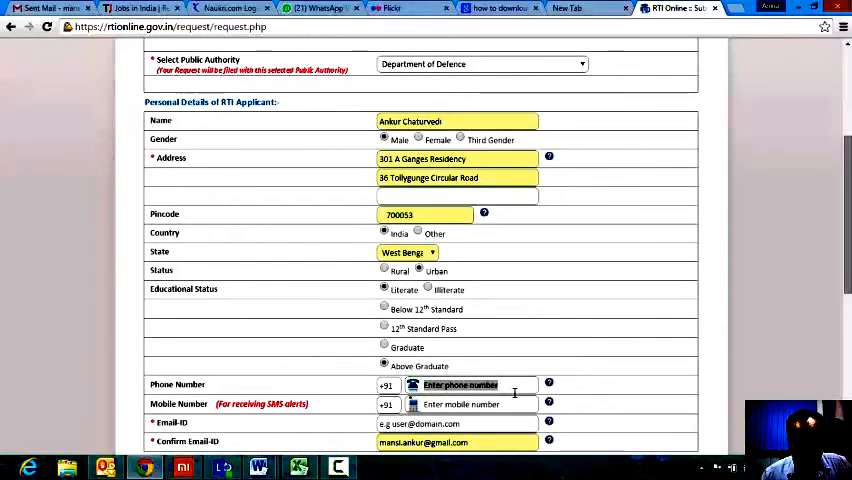
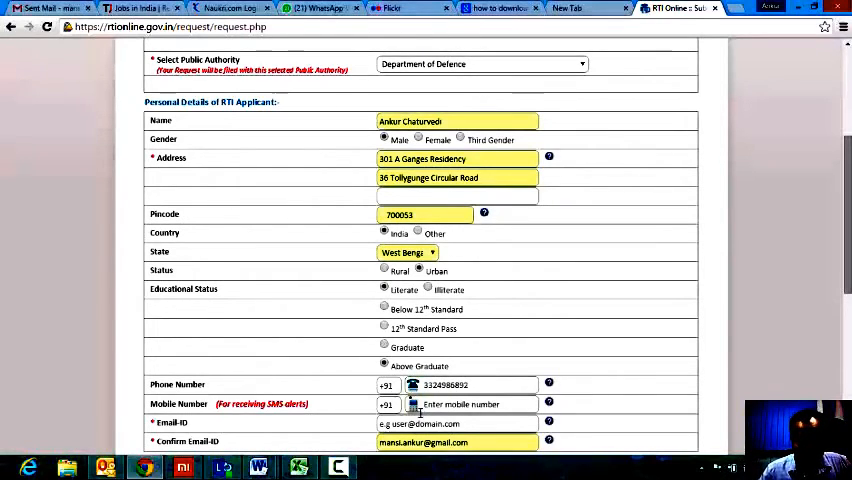
left_click(460, 404)
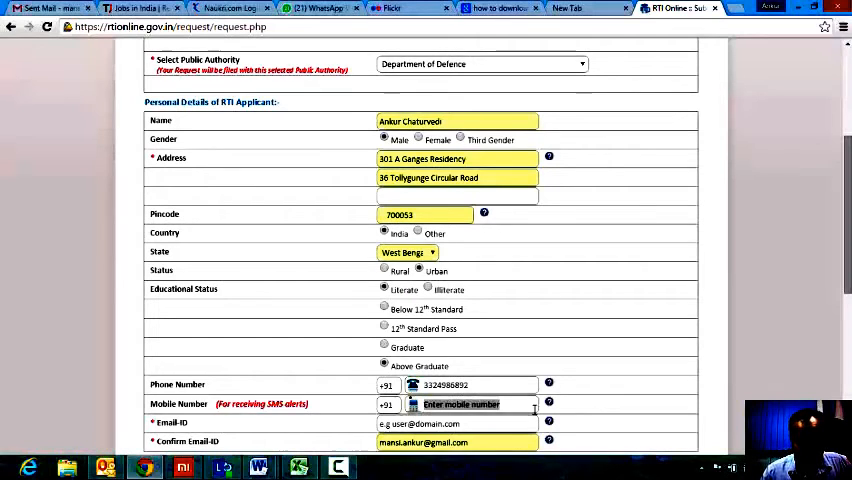
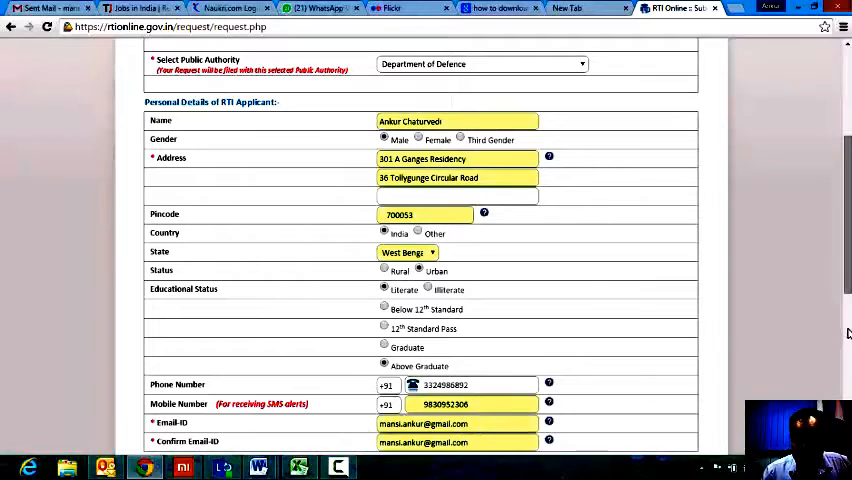
scroll("down", 3)
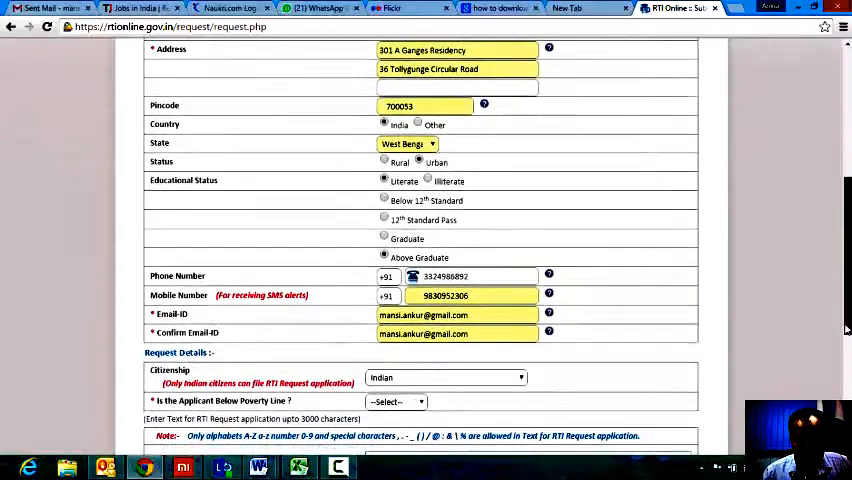
scroll("down", 3)
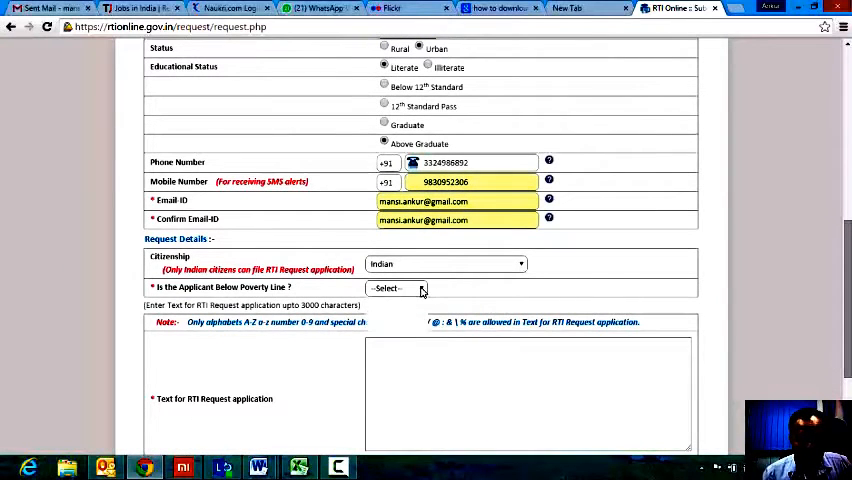
Declare not below poverty line, enter the request text and attach the supporting PDF.
left_click(396, 288)
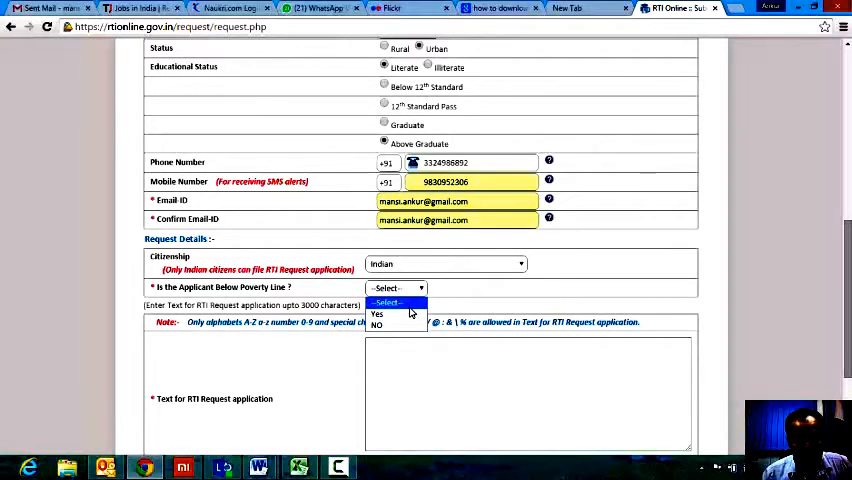
left_click(396, 288)
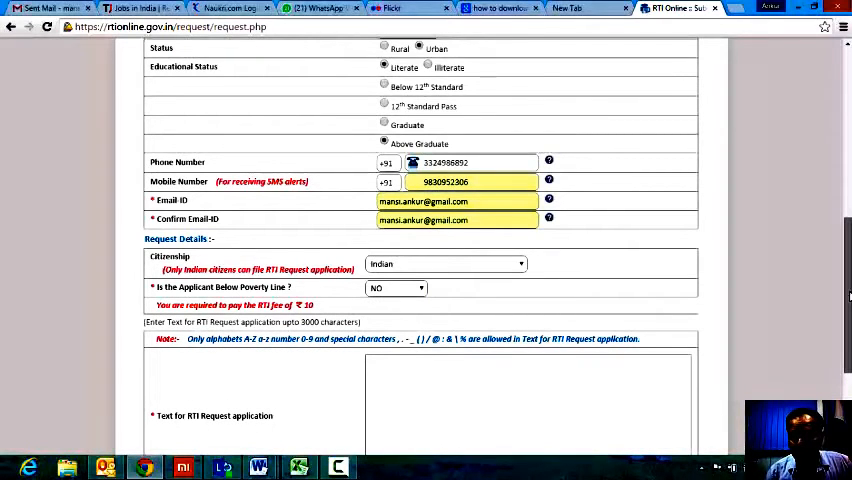
scroll("down", 3)
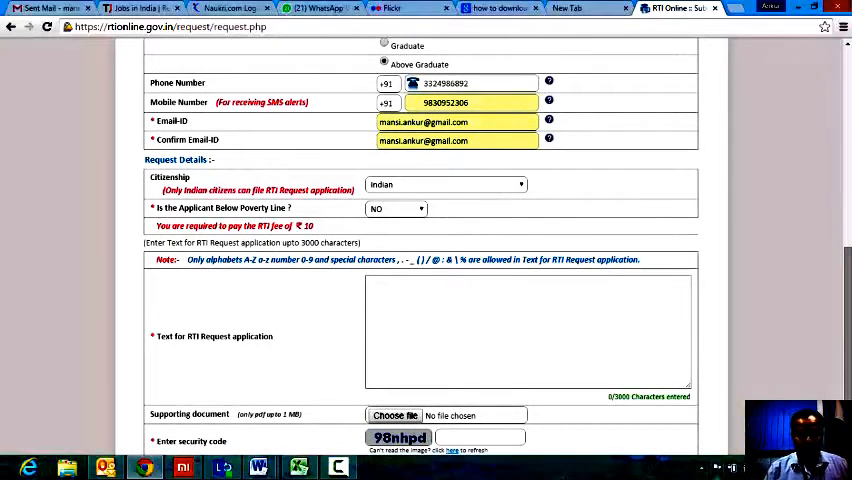
left_click(338, 468)
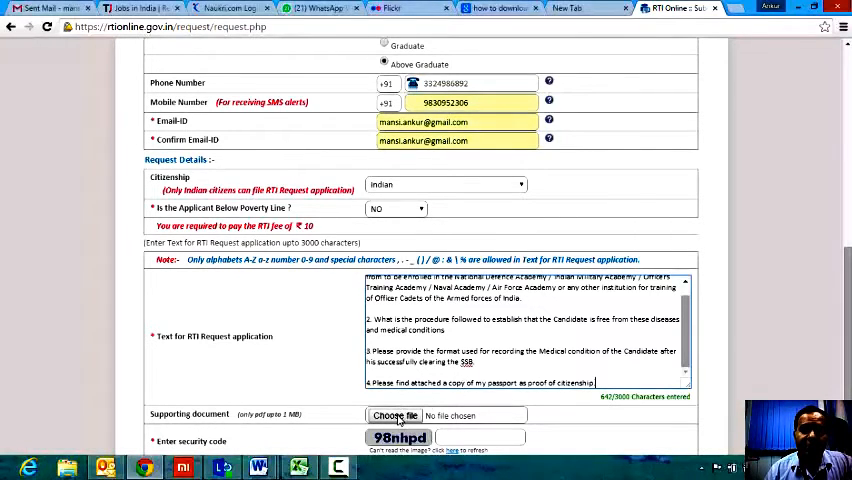
left_click(394, 416)
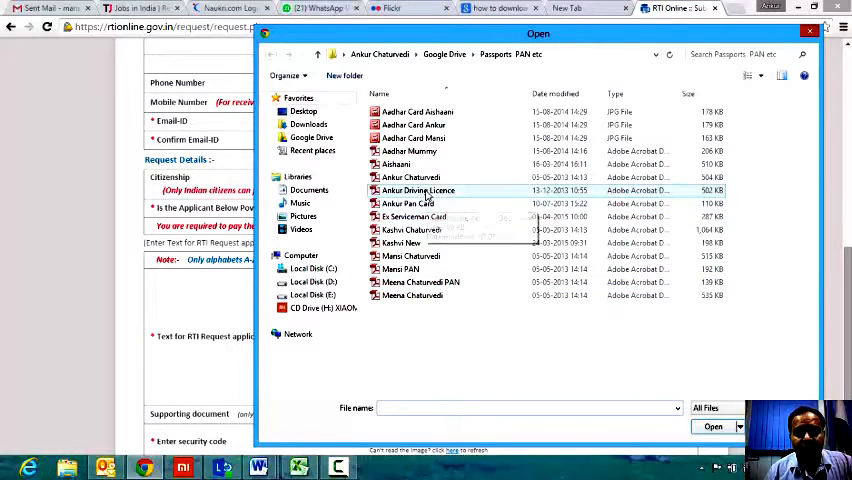
left_click(712, 426)
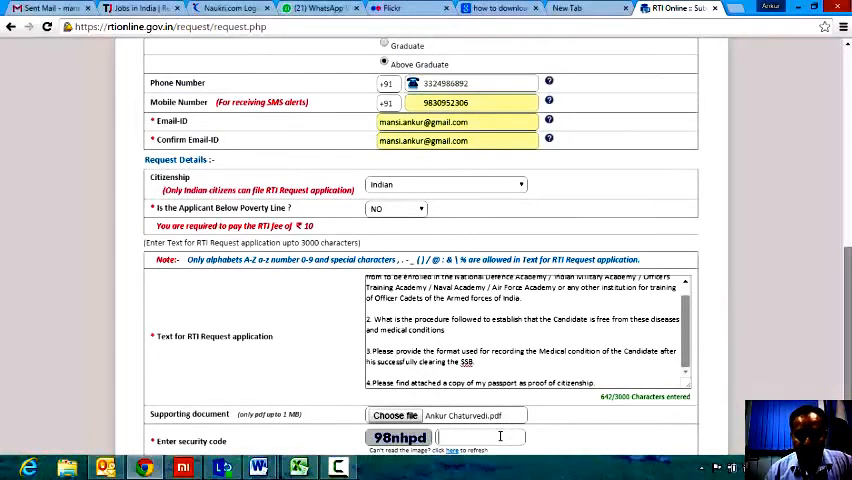
Enter security code 98nhpd and make payment, bringing up the ₹10 Online Request Payment Form.
type("9")
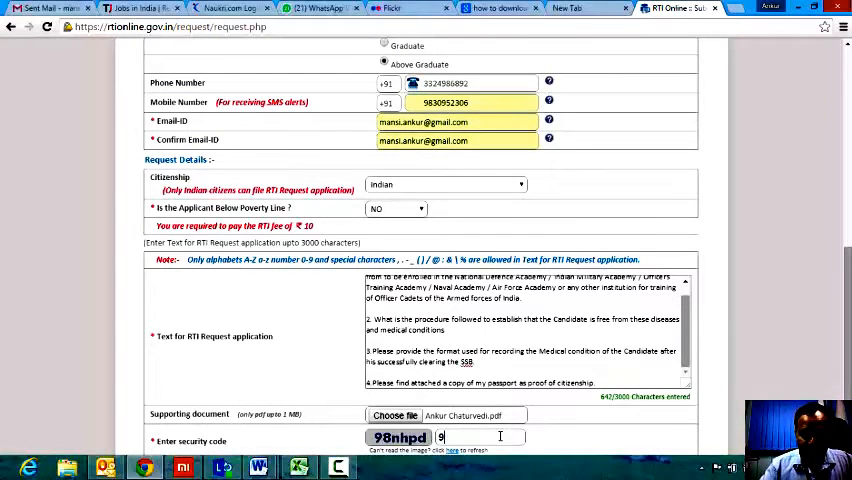
type("8")
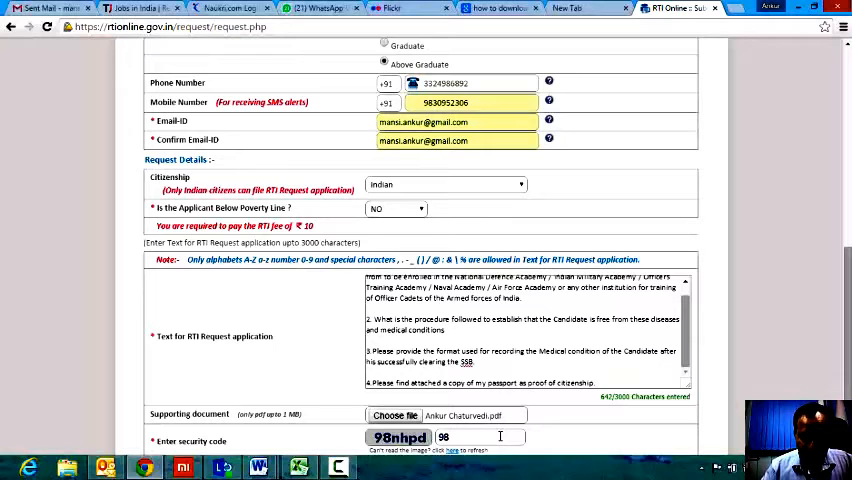
type("nh")
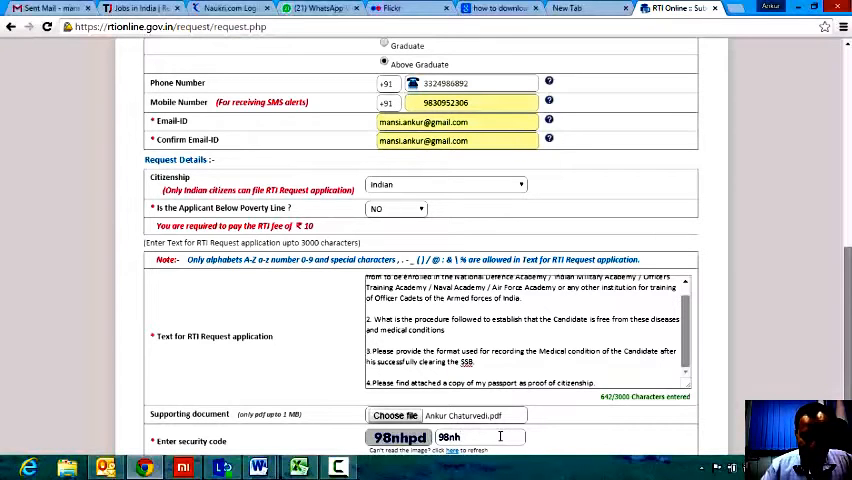
type("98nhpd")
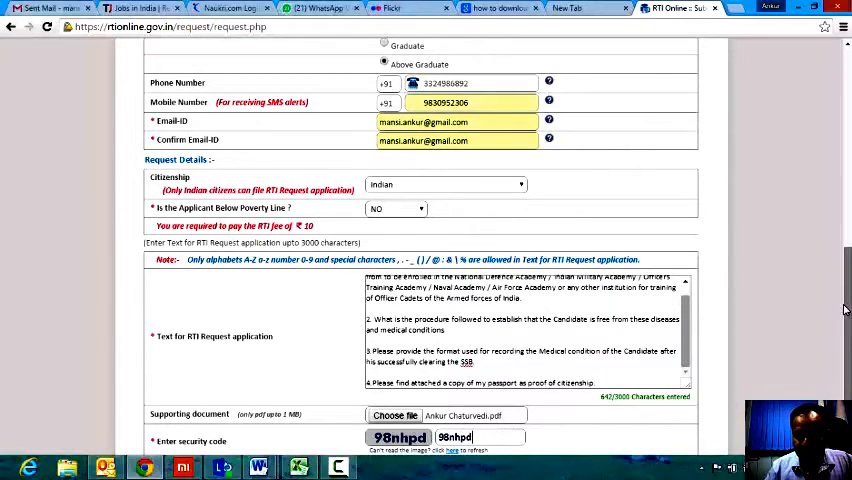
scroll("down", 3)
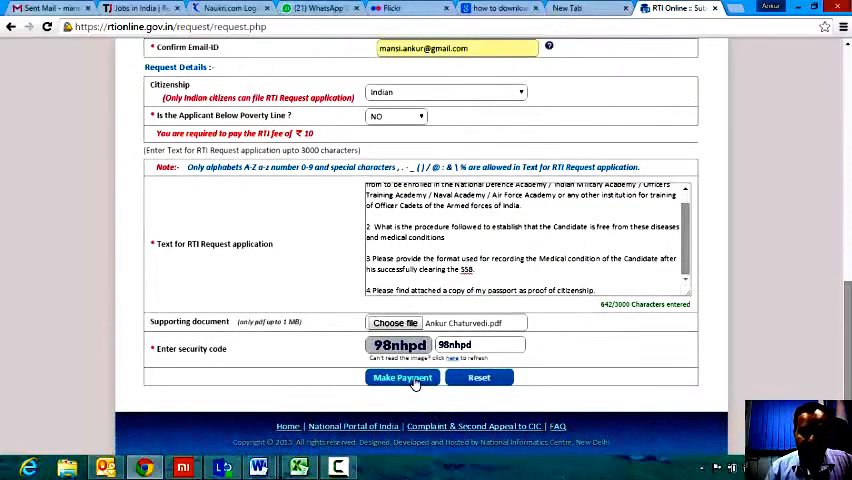
left_click(402, 376)
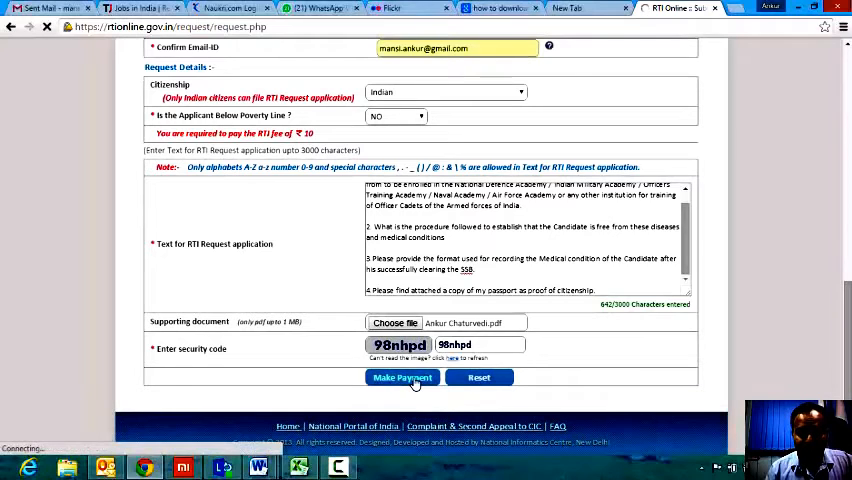
left_click(402, 376)
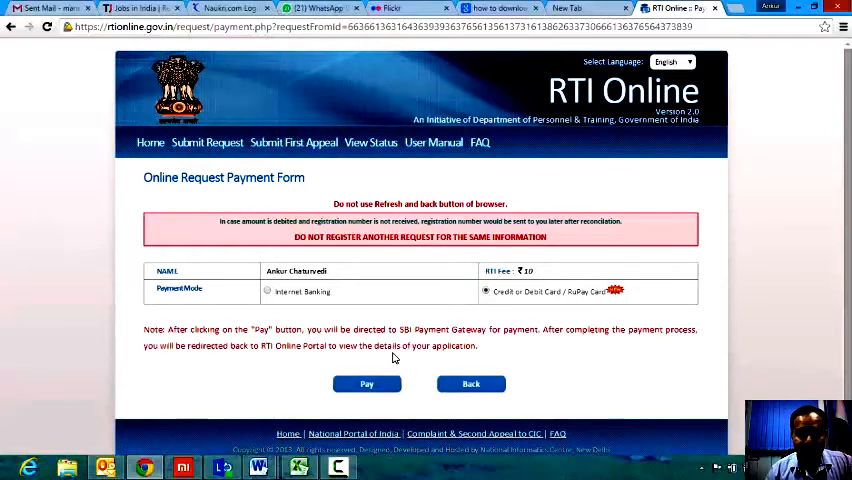
Pay the RTI fee by Credit or Debit Card, reaching the State Bank of India gateway.
left_click(366, 384)
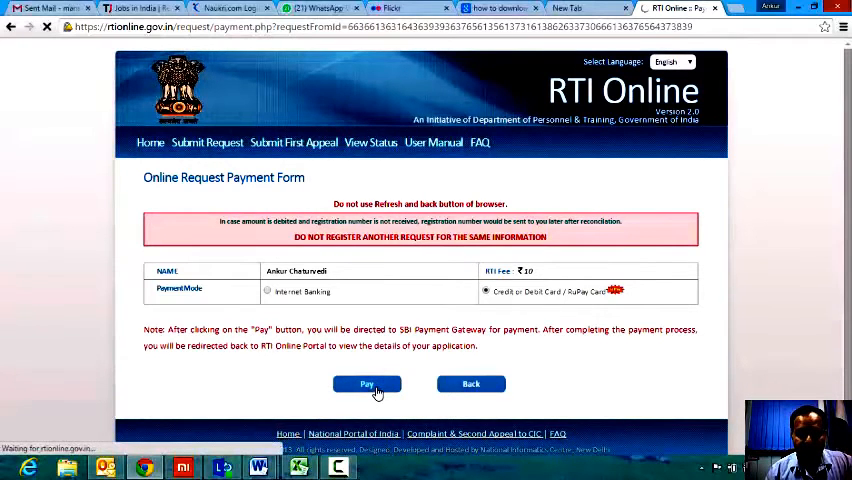
left_click(366, 384)
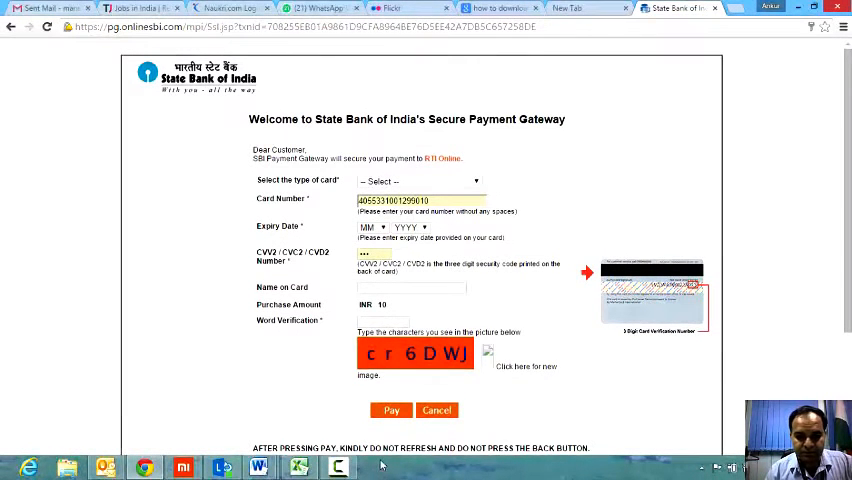
Choose Visa, fill the word verification, pay and proceed with Verified by Visa.
left_click(336, 468)
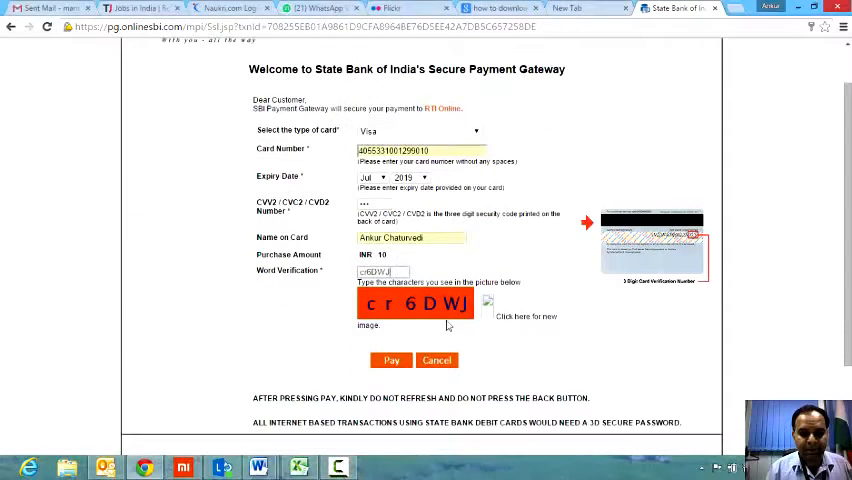
left_click(390, 360)
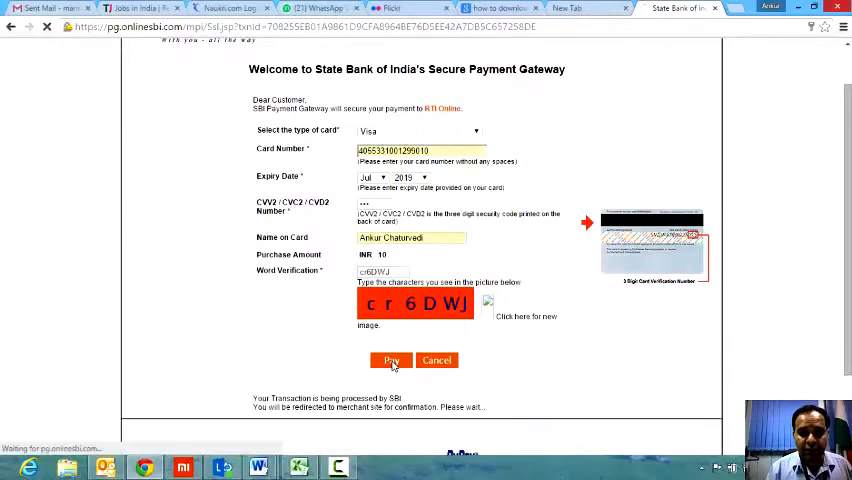
left_click(390, 360)
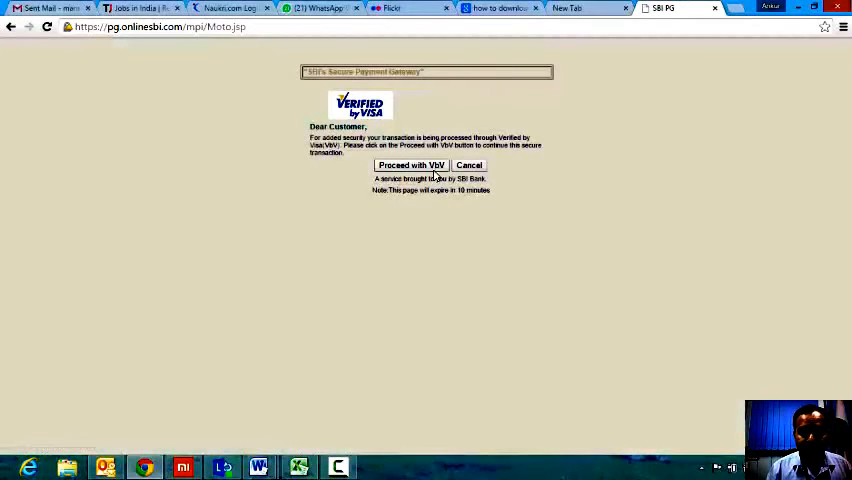
left_click(410, 164)
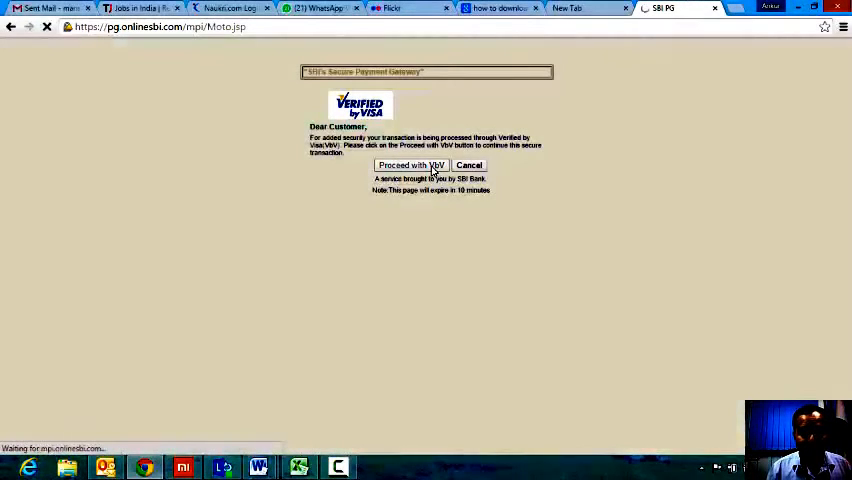
left_click(402, 164)
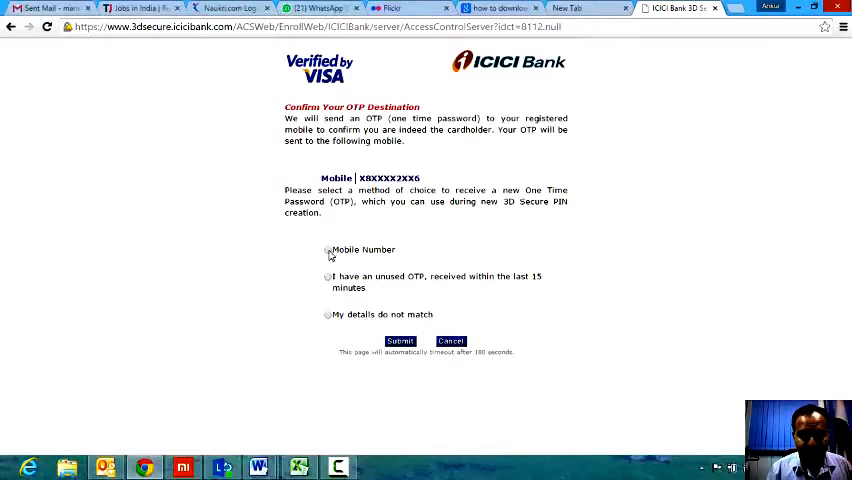
Receive the OTP on mobile, enter it and submit to authorise the payment.
left_click(328, 250)
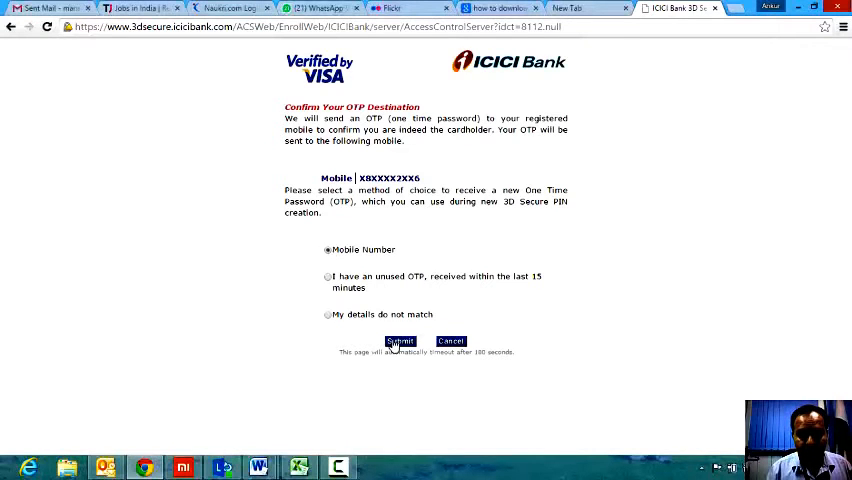
left_click(400, 340)
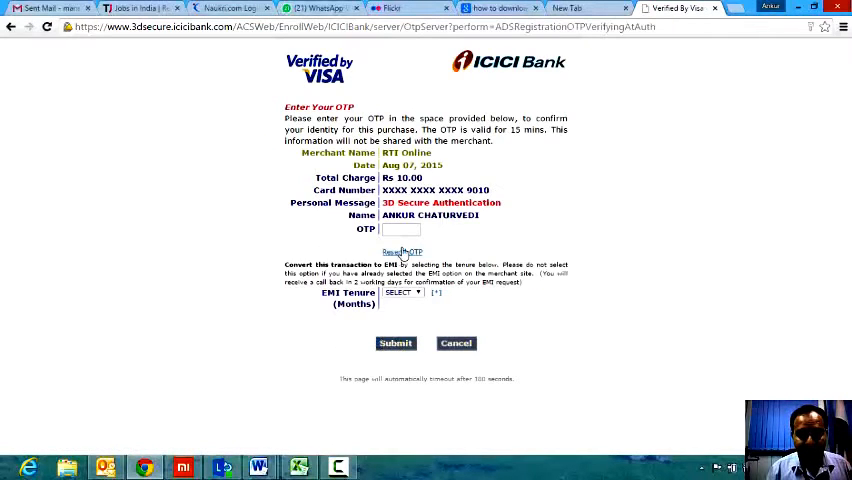
left_click(400, 228)
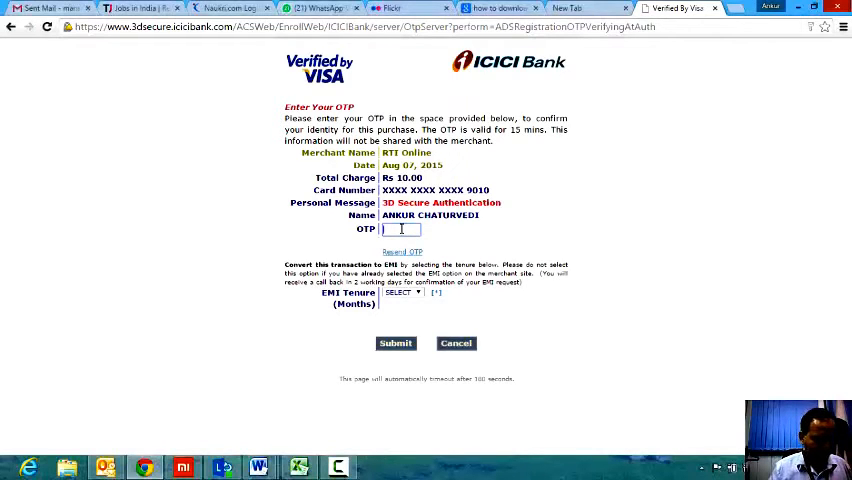
type("••")
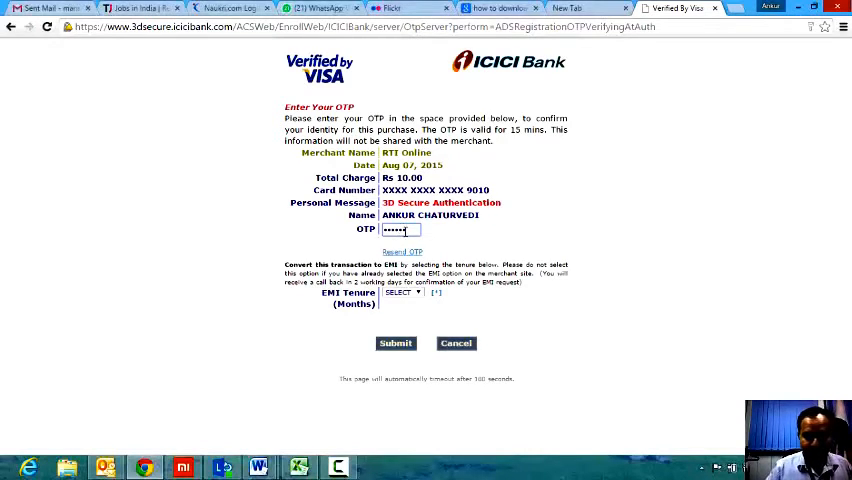
left_click(396, 344)
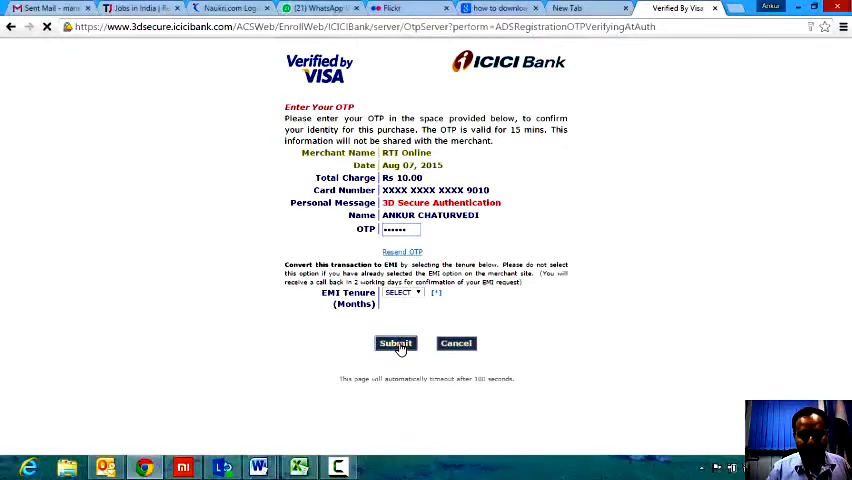
left_click(396, 344)
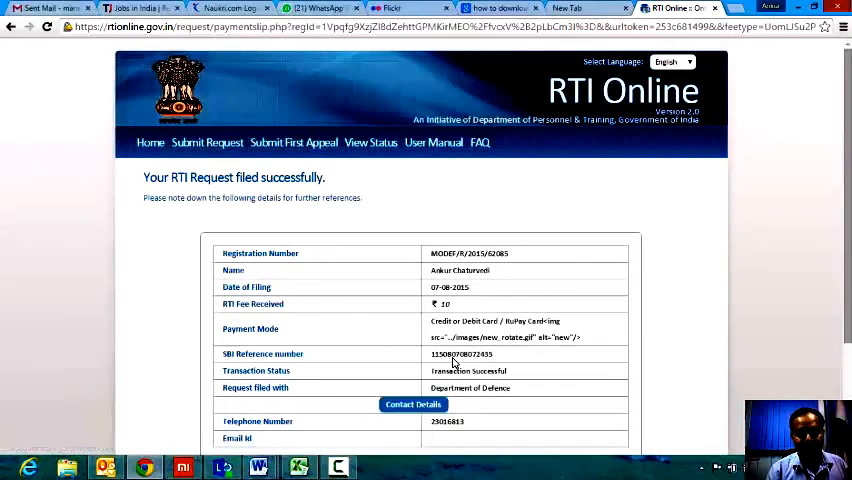
mouse_move(734, 244)
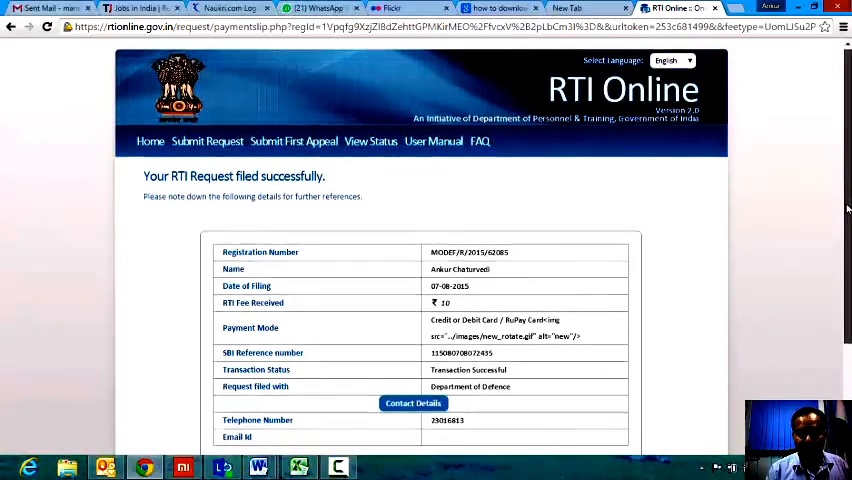
scroll("down", 3)
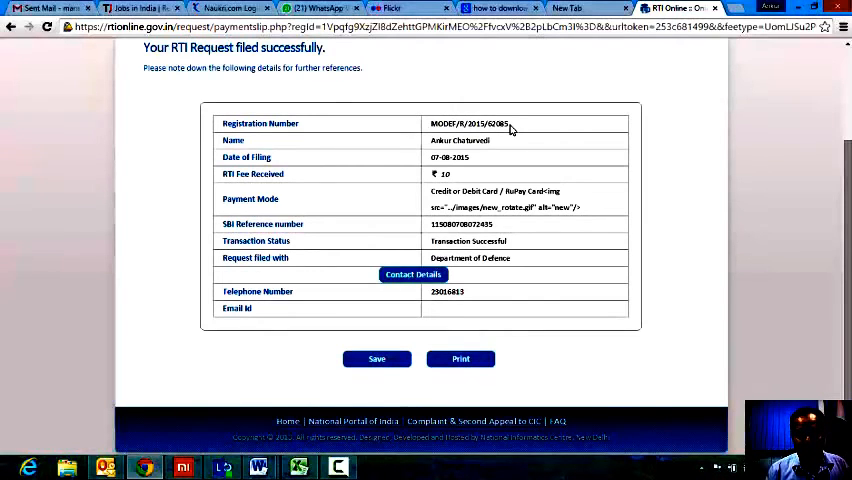
mouse_move(550, 190)
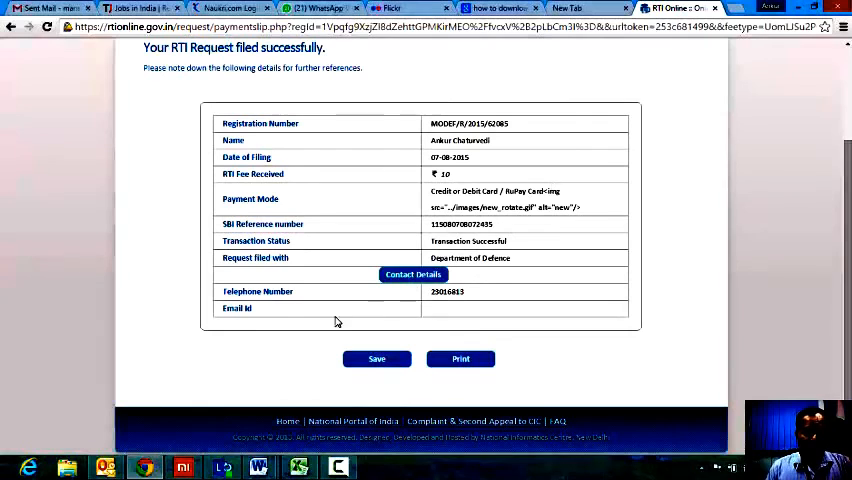
mouse_move(260, 468)
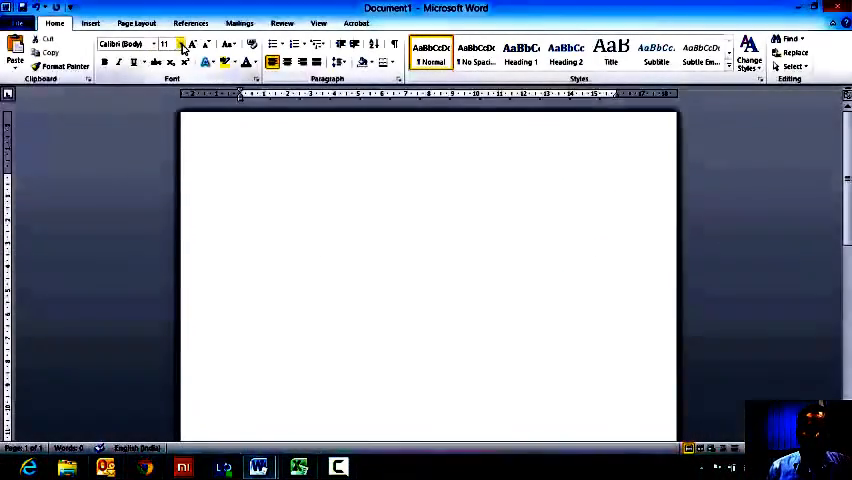
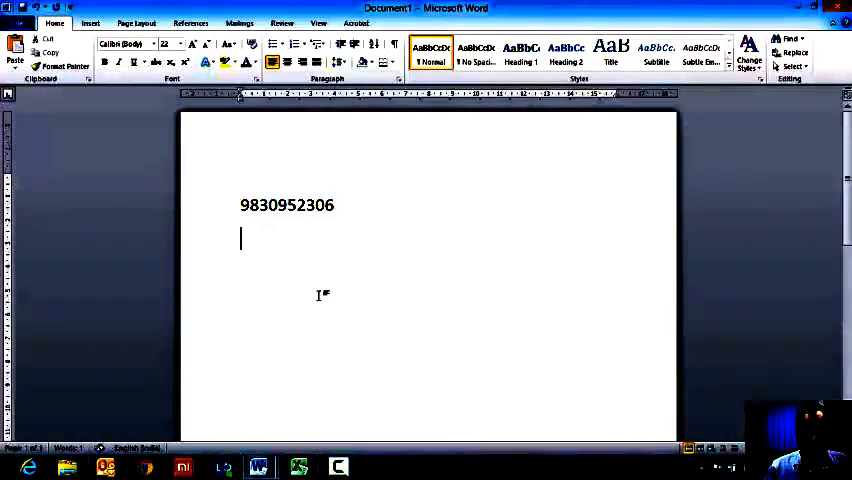
type("ma")
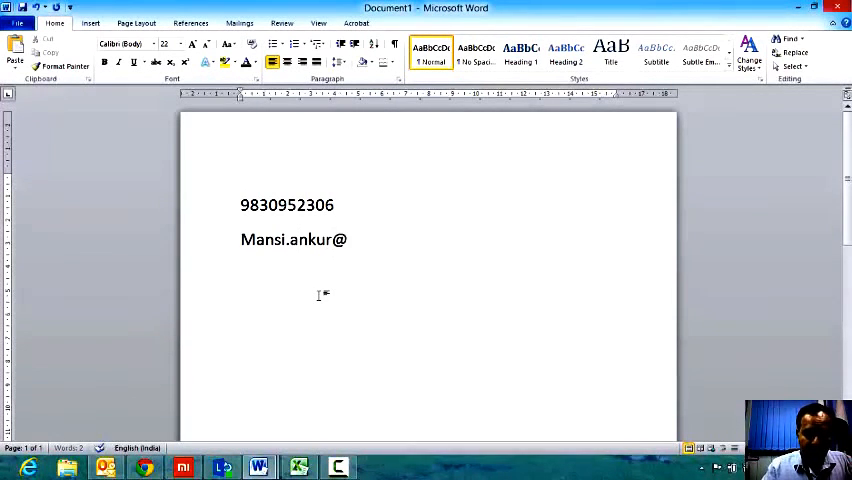
type("gmail.")
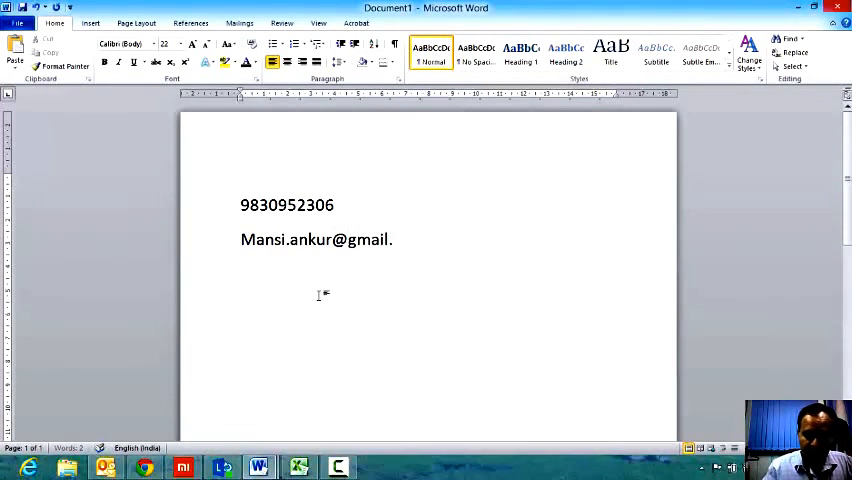